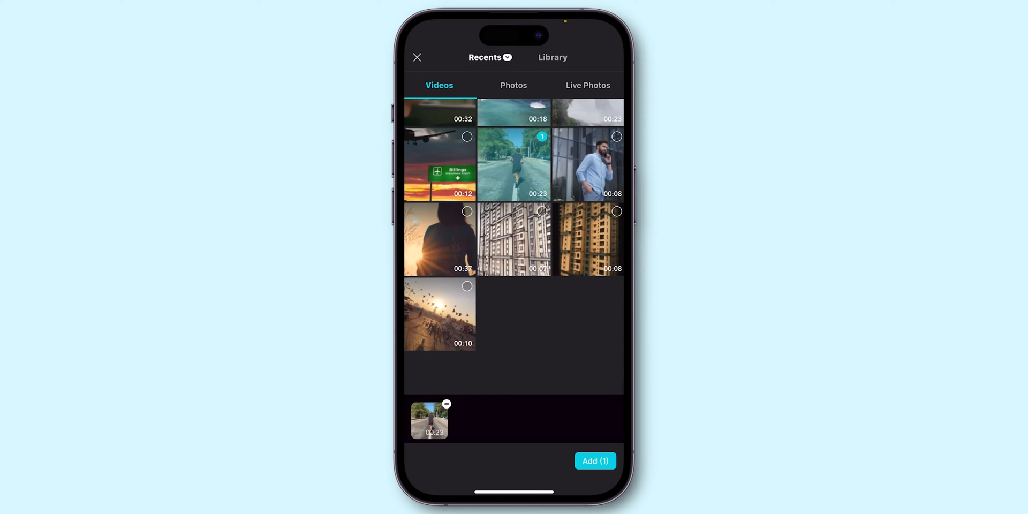
Add the selected running-road video clip to a new project.
left_click(594, 461)
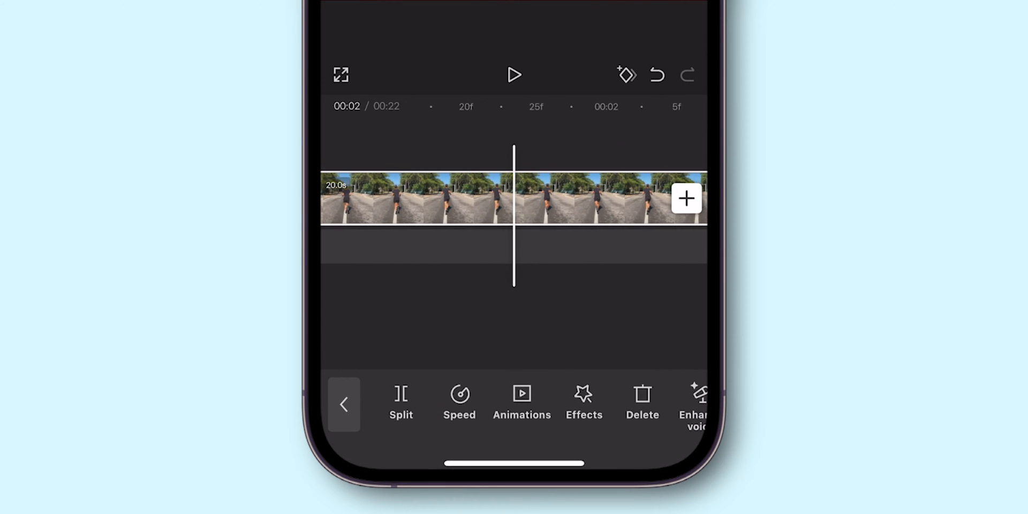
Split the running clip near its two-second mark and delete the unwanted piece.
left_click(401, 402)
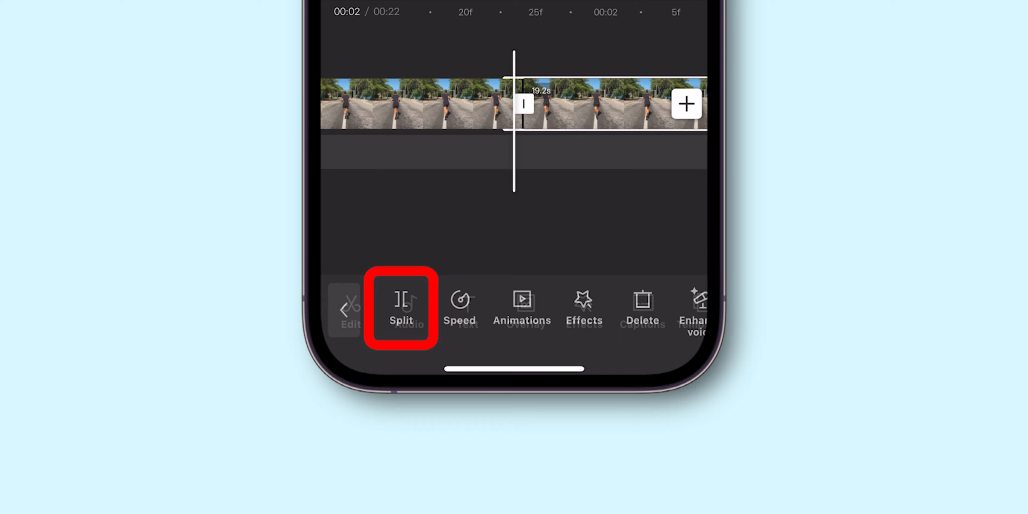
left_click(401, 309)
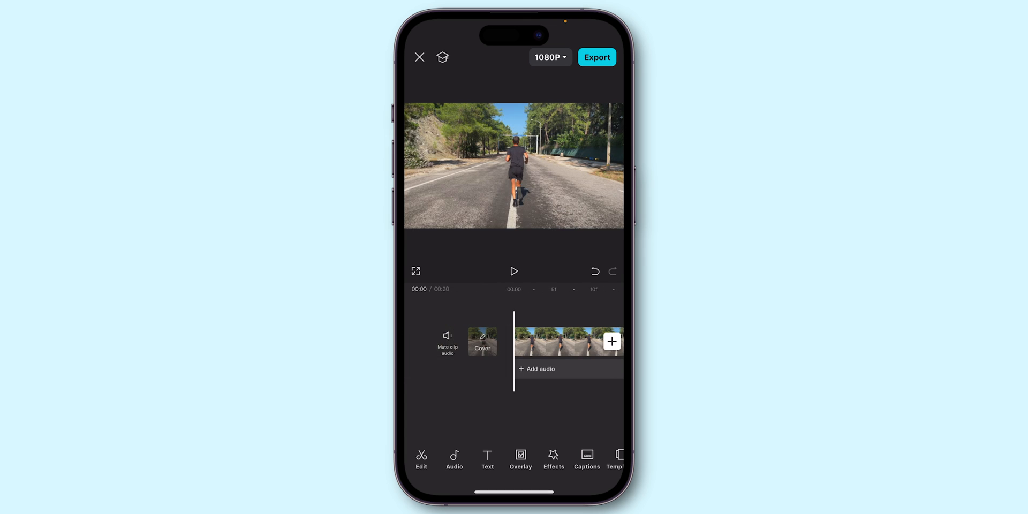
Choose 1080P resolution and export the 20-second running video.
left_click(515, 271)
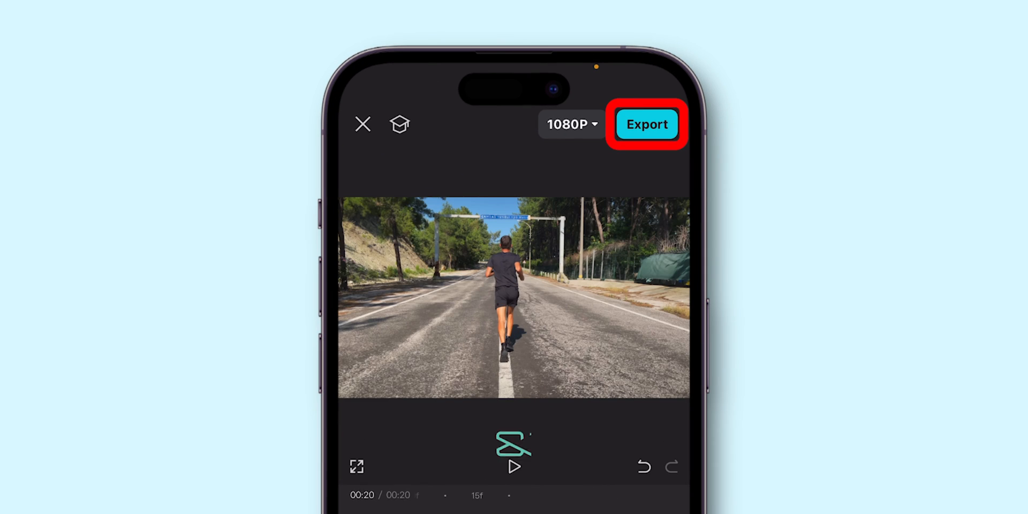
left_click(646, 124)
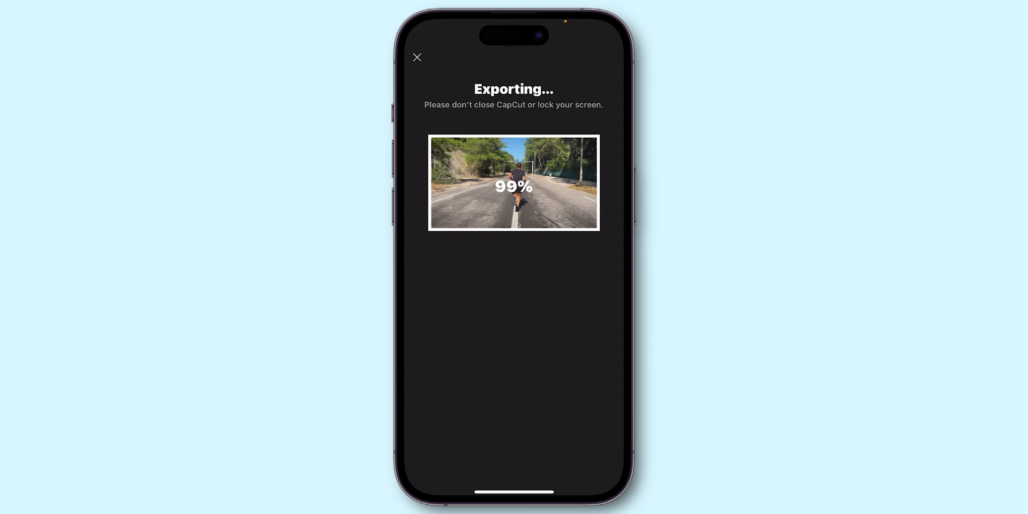